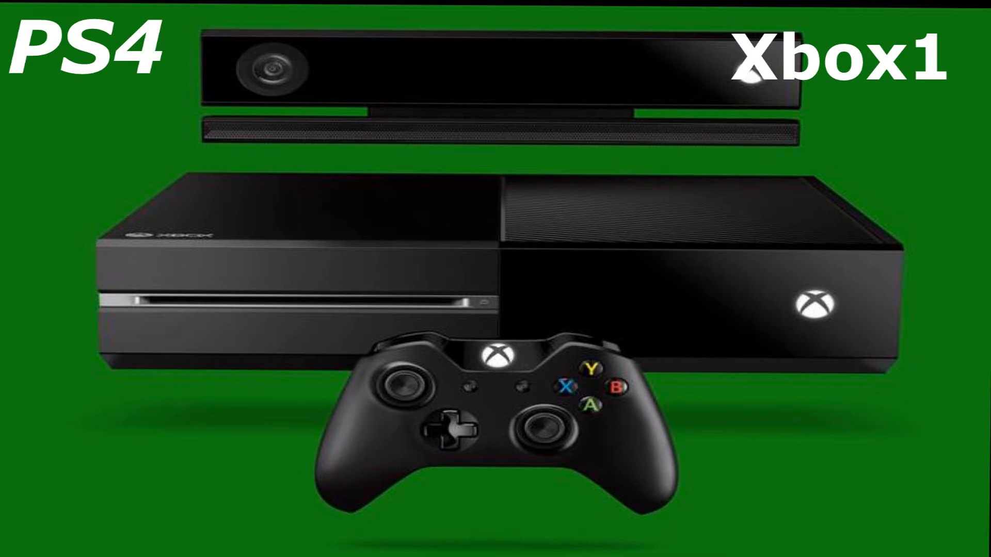
pyautogui.write('500gb hard drive')
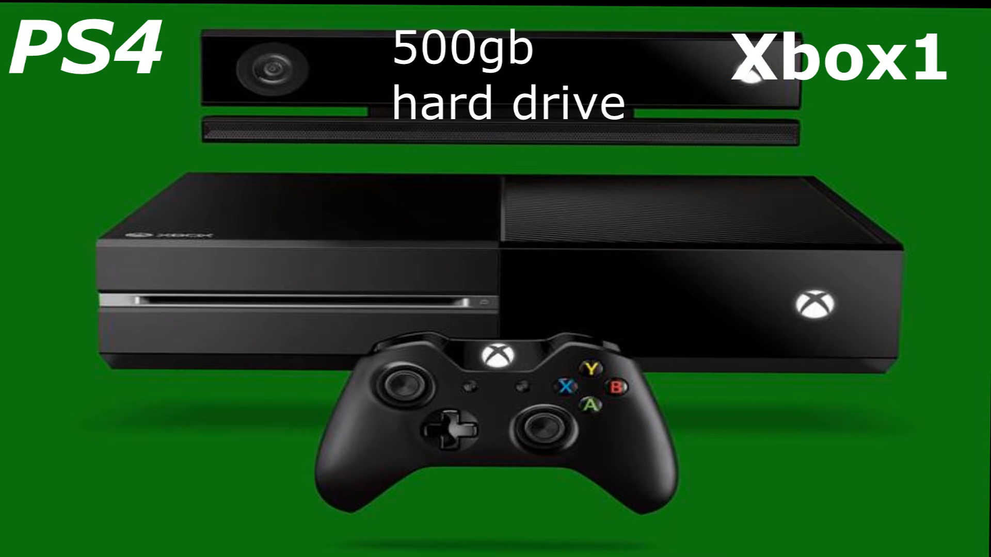